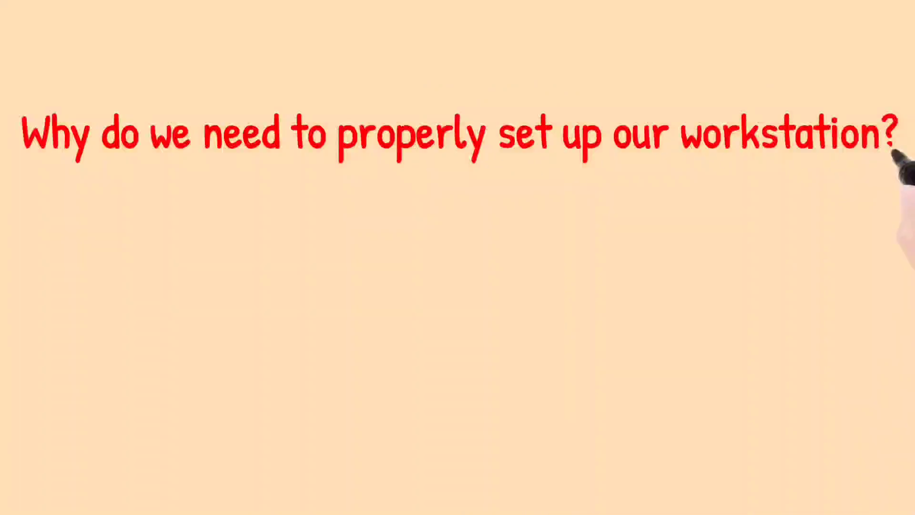
pyautogui.write('Ergonomic workstations set up a c')
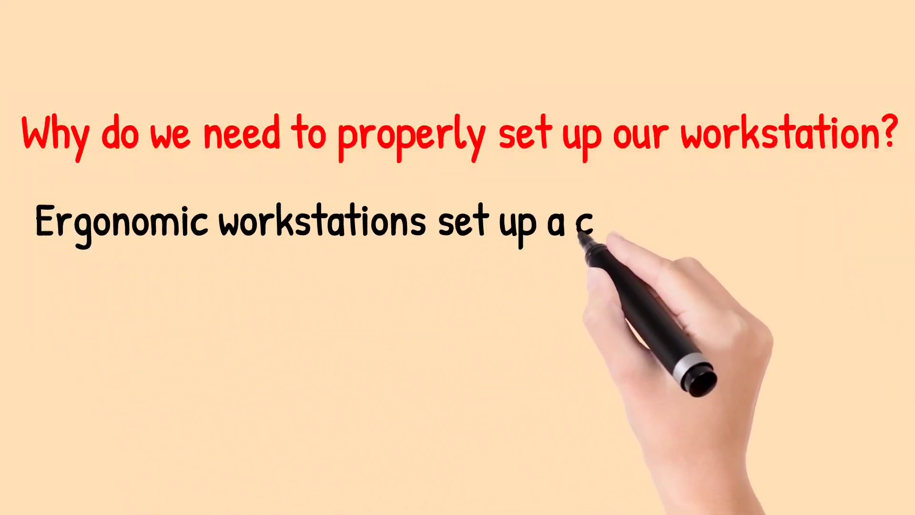
pyautogui.write('onducive working posture throughout the du')
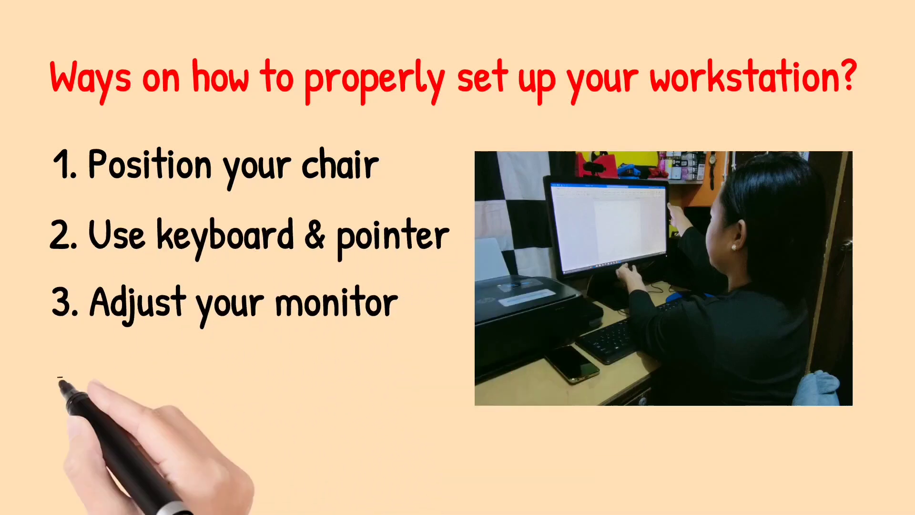
pyautogui.write('4. Take short b')
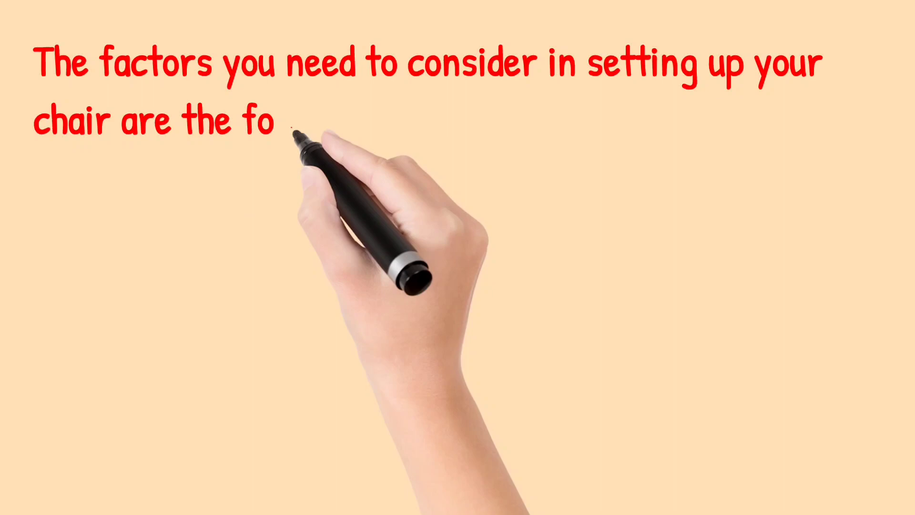
pyautogui.write('llowing:')
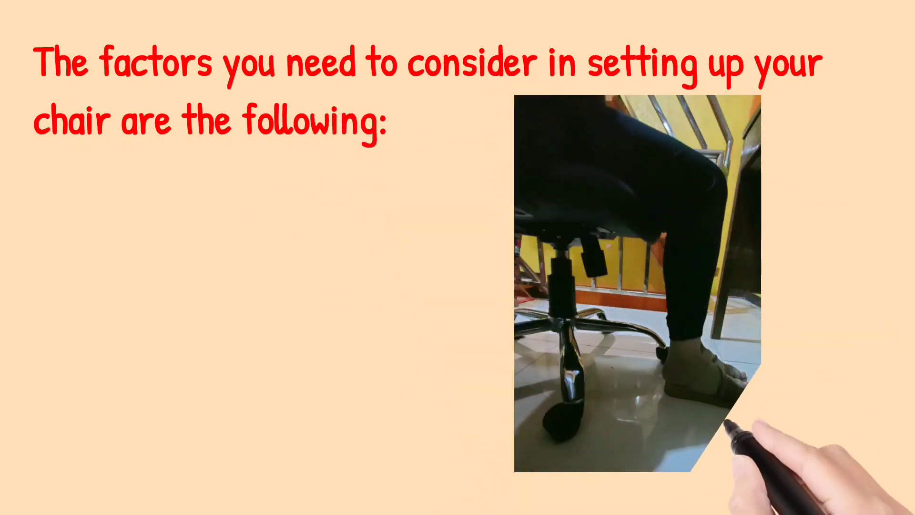
pyautogui.write('1. Adjusting t')
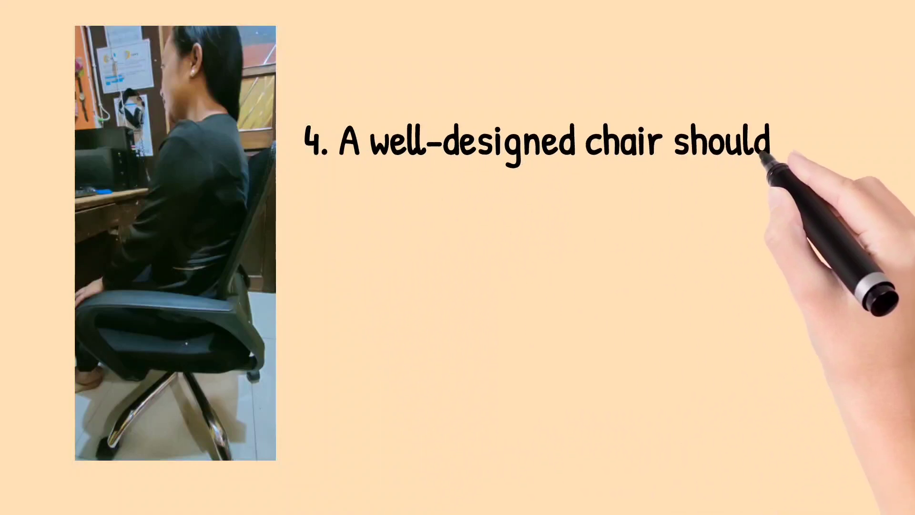
pyautogui.write('support your upper back and l')
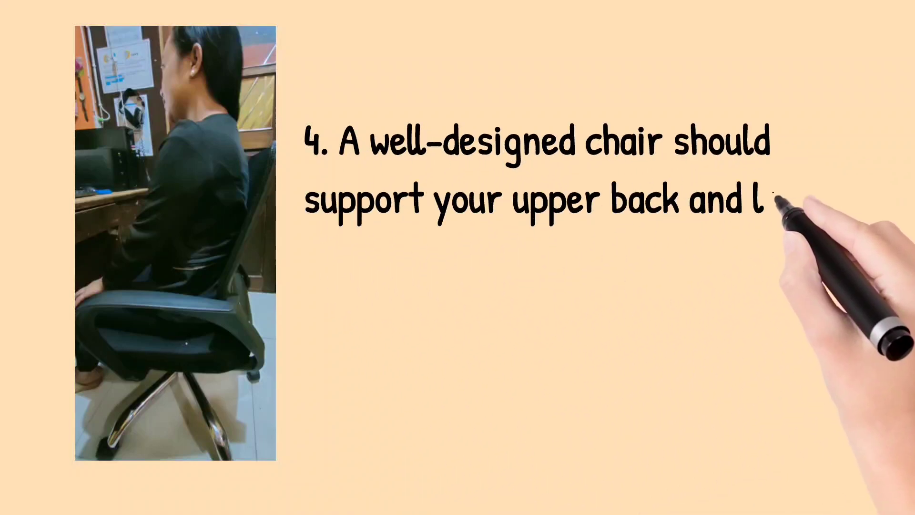
pyautogui.write('lower back curves,')
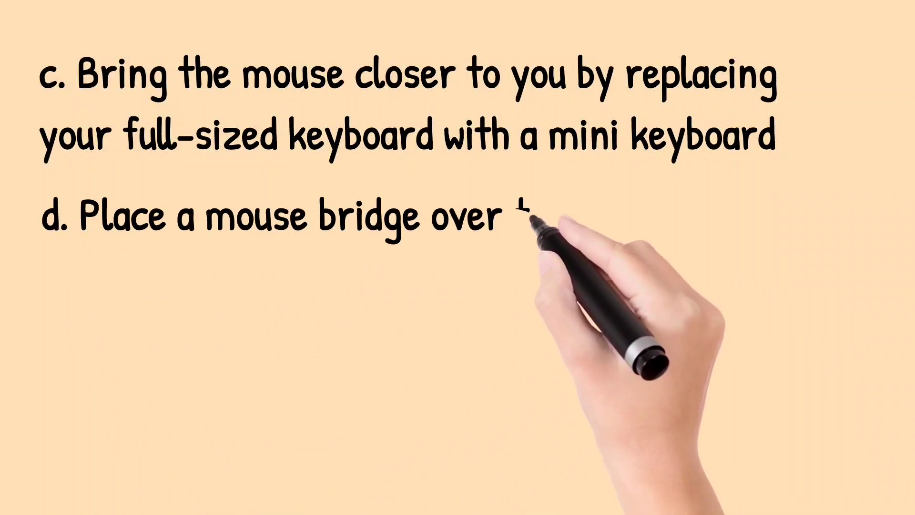
pyautogui.write('the 10 keypads.')
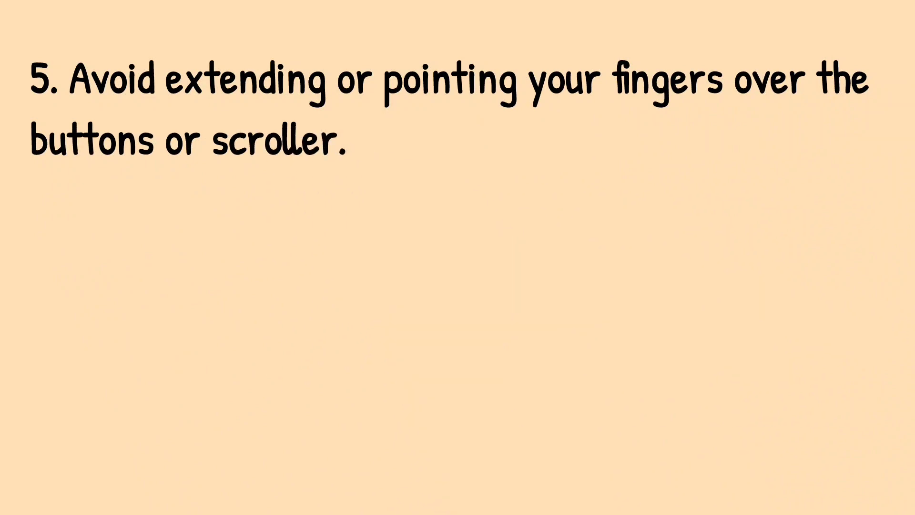
pyautogui.write('6. Move the mou')
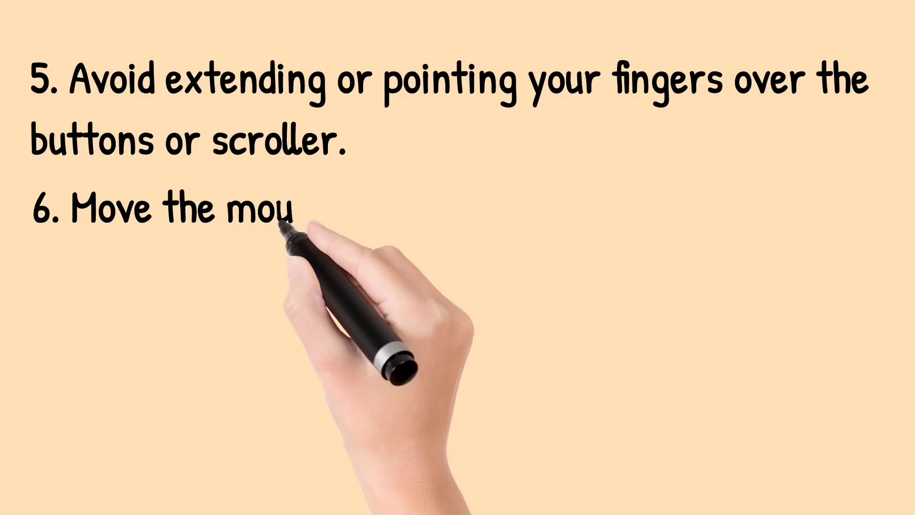
pyautogui.write('se by using your hand and forearm as a unit, rather than twisting or')
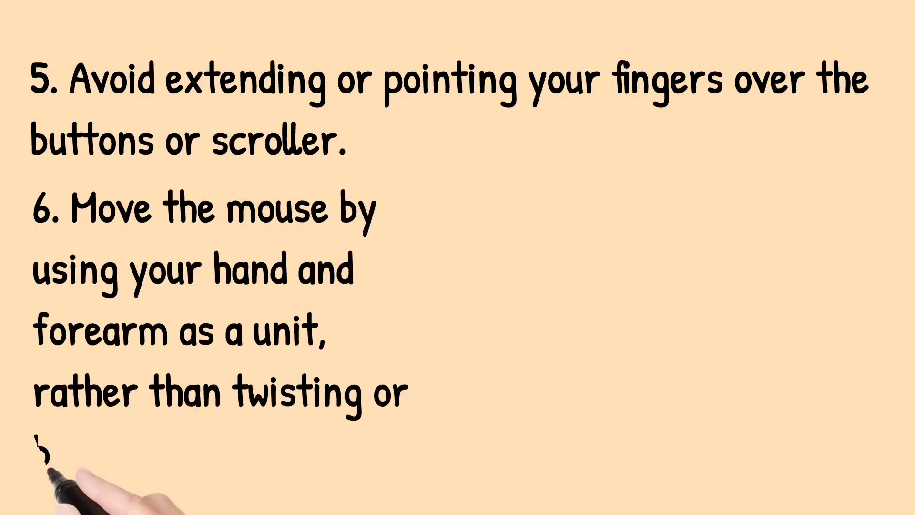
pyautogui.write('bending your wrist.')
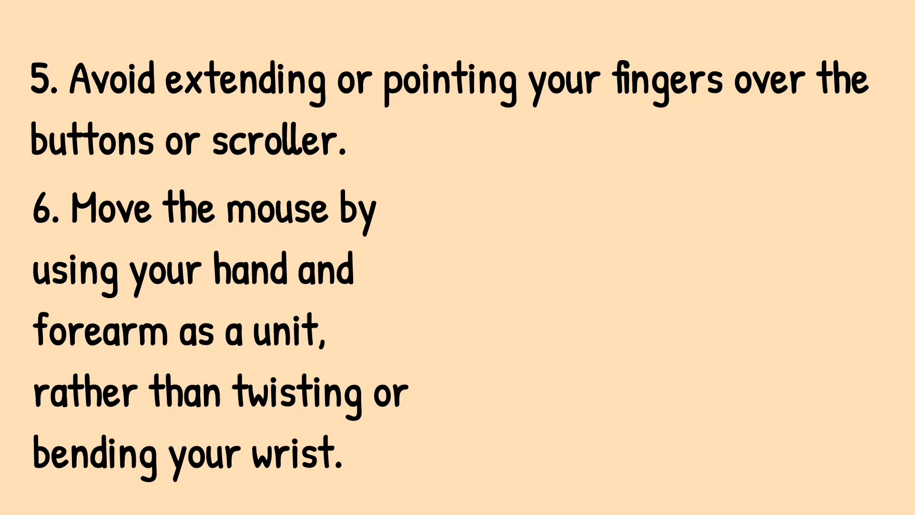